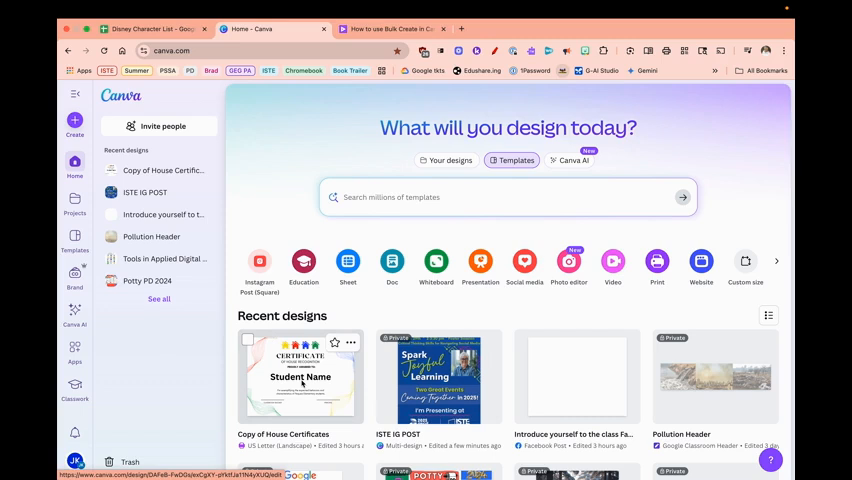
Open the Copy of House Certificates design from the Canva home page
left_click(300, 377)
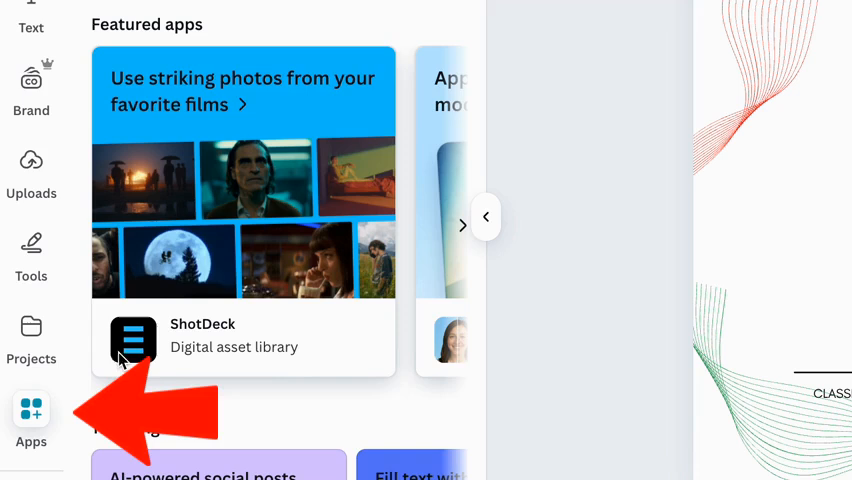
Scroll the Apps panel down to More from Canva to reach Bulk create
scroll("down", 3)
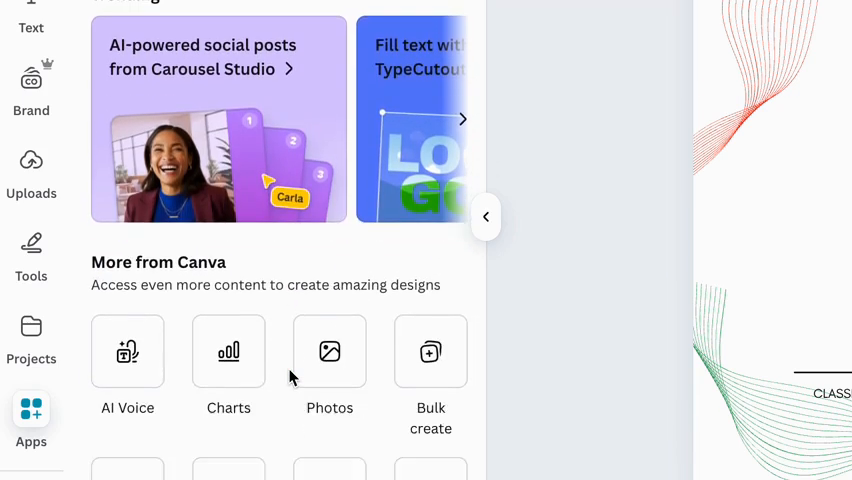
scroll("down", 3)
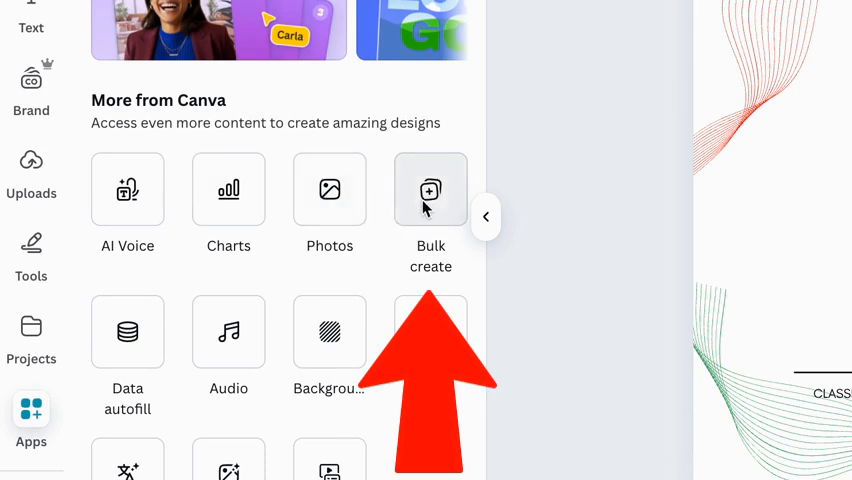
scroll("down", 3)
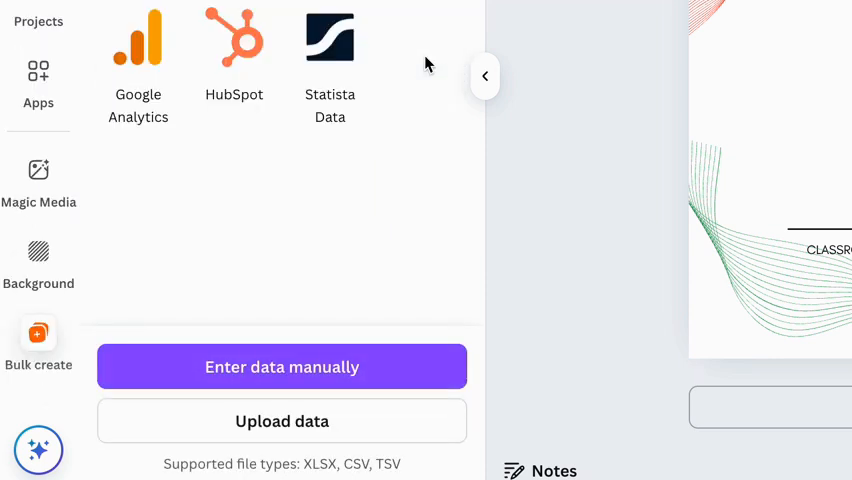
mouse_move(350, 380)
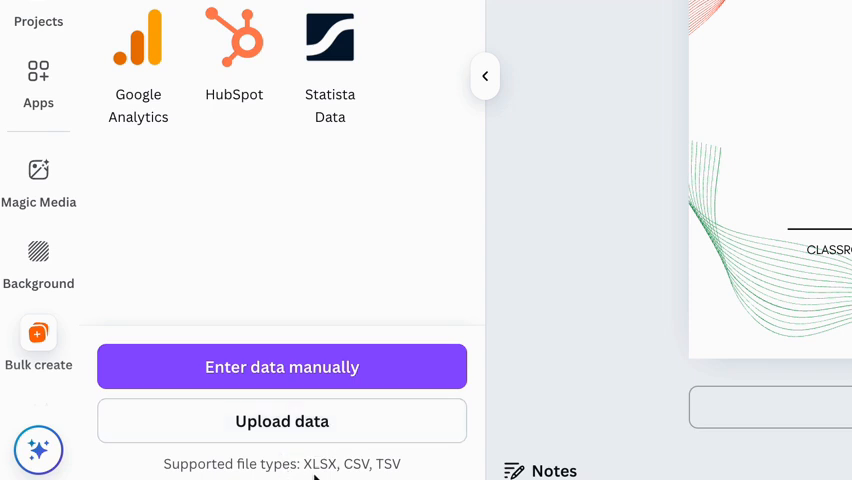
mouse_move(333, 478)
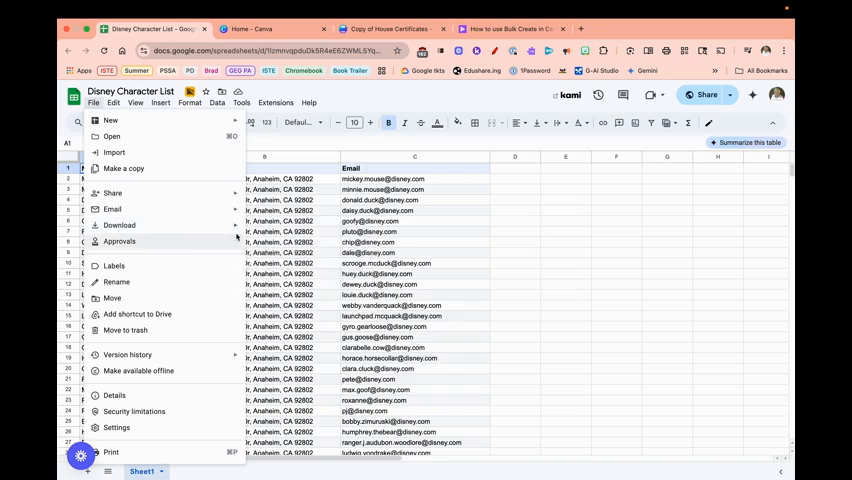
Download the Disney Character List sheet as a CSV into Downloads and return to Canva
left_click(119, 224)
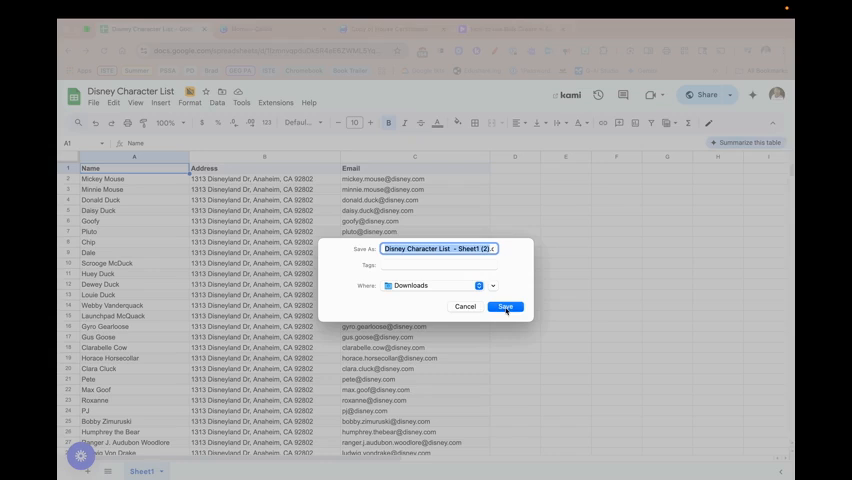
left_click(505, 306)
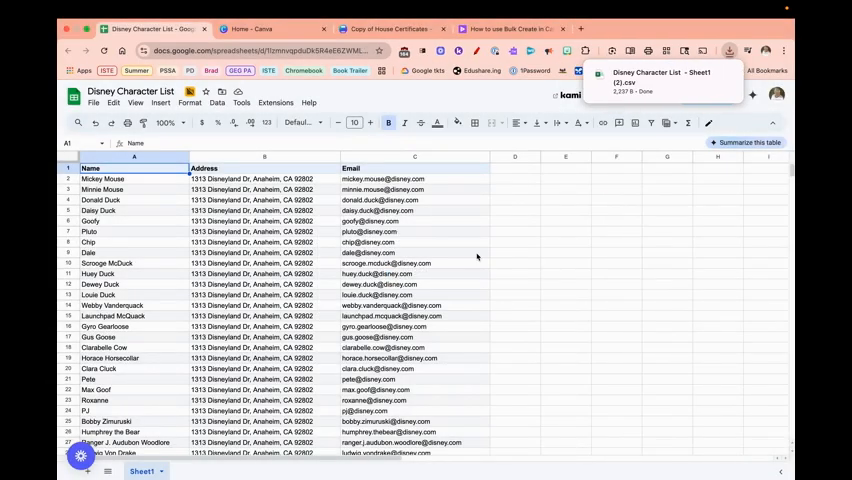
left_click(388, 29)
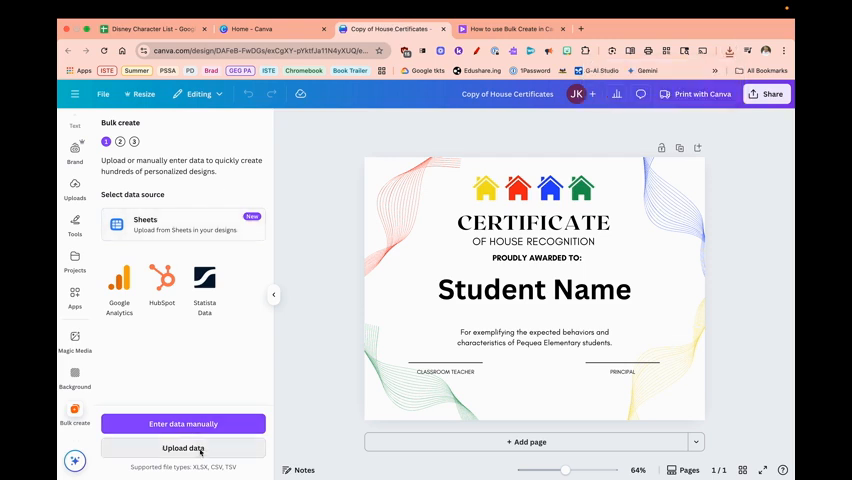
Upload the Disney Character List CSV from Downloads into Bulk create
left_click(183, 448)
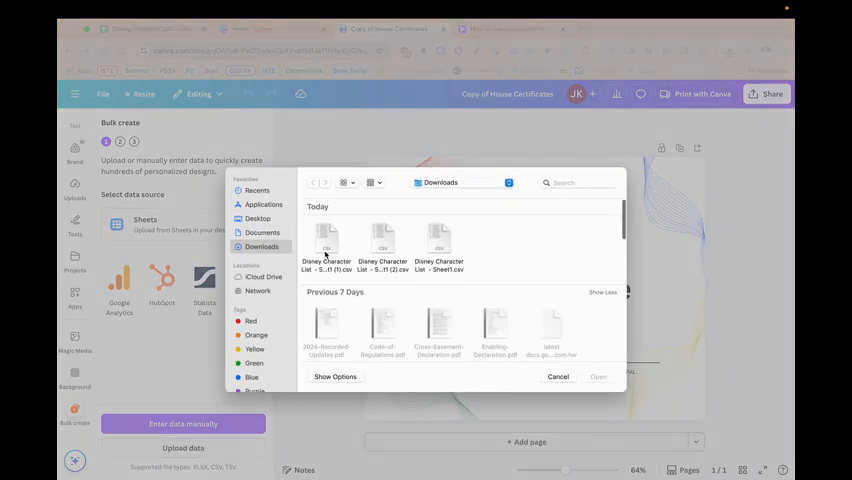
left_click(326, 240)
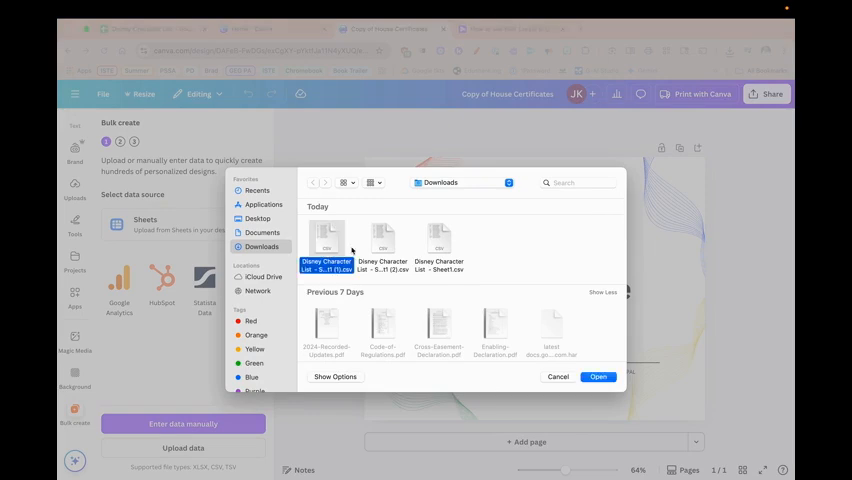
left_click(598, 377)
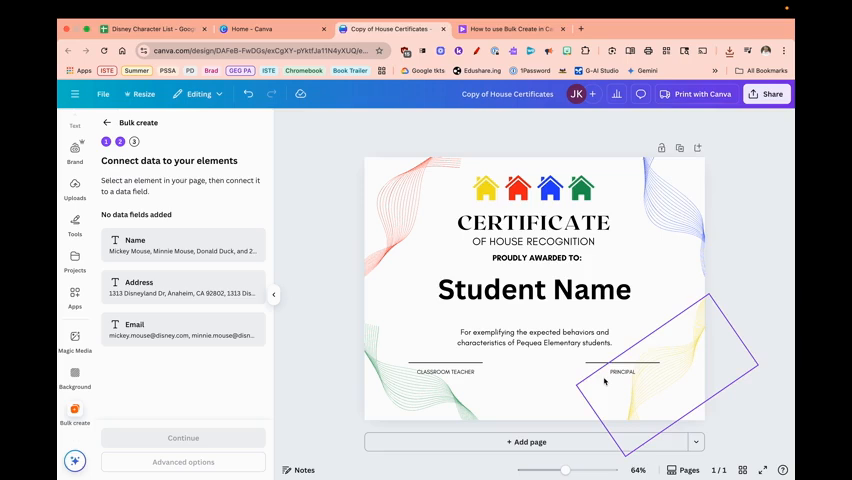
Connect the certificate's Student Name text box to the Name data field
left_click(534, 289)
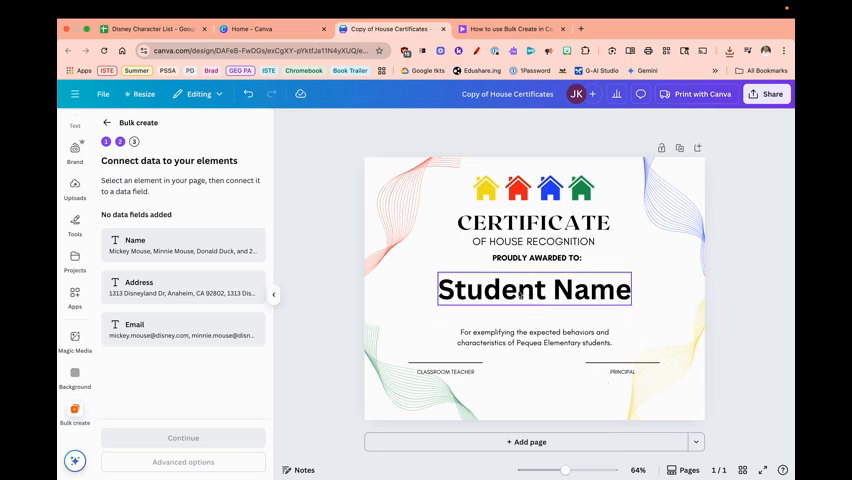
left_click(534, 290)
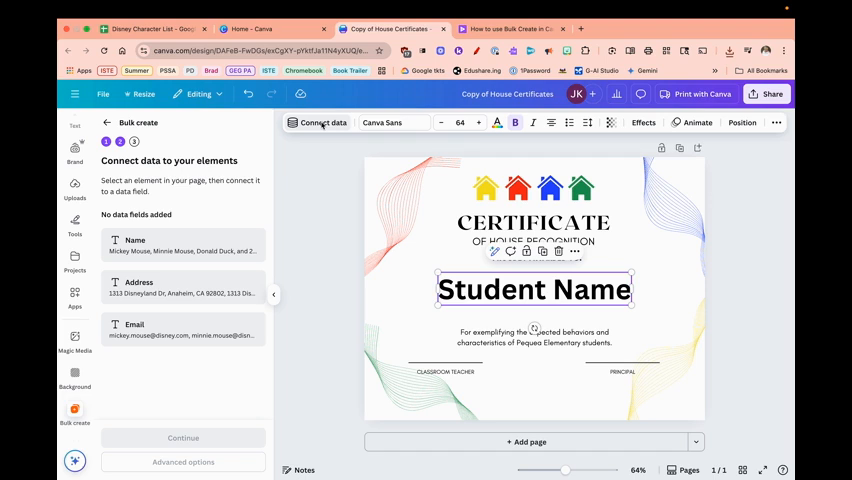
left_click(323, 122)
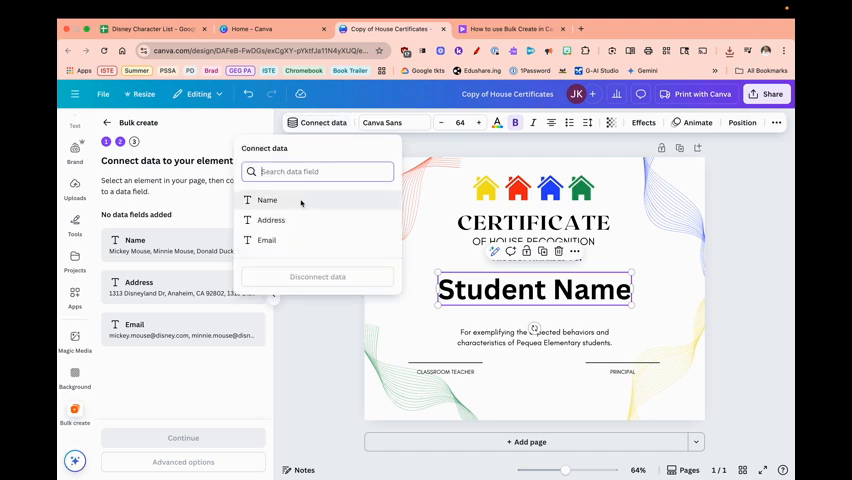
left_click(267, 200)
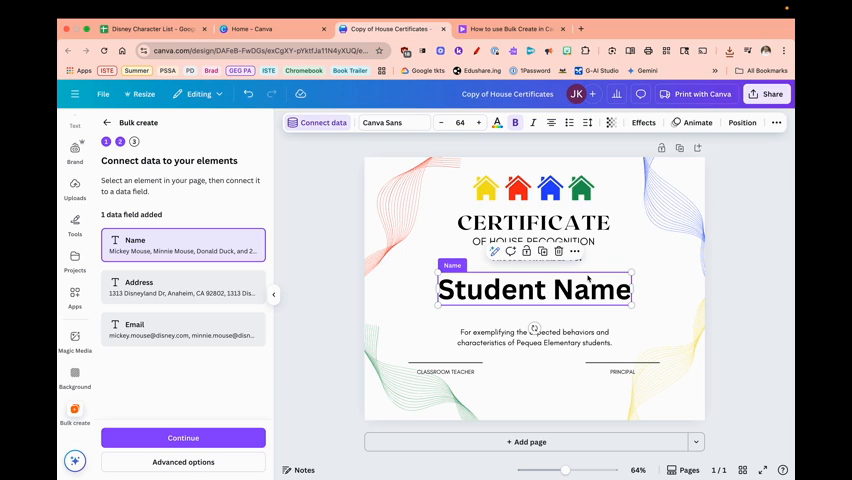
left_click(430, 370)
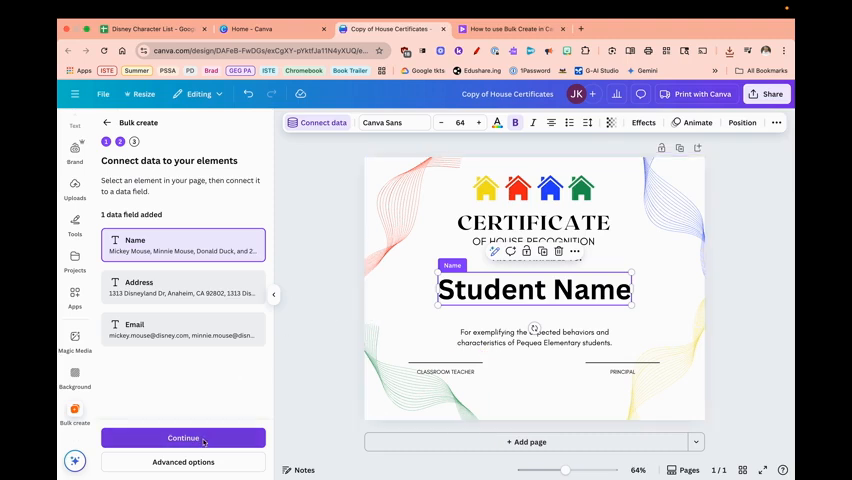
Continue to Apply data, keep all 29 rows checked, and generate the 29 designs
left_click(183, 438)
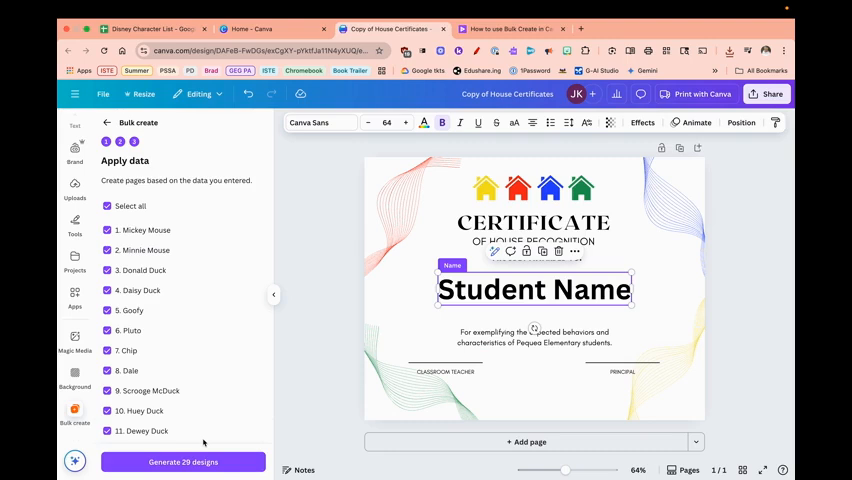
scroll("down", 3)
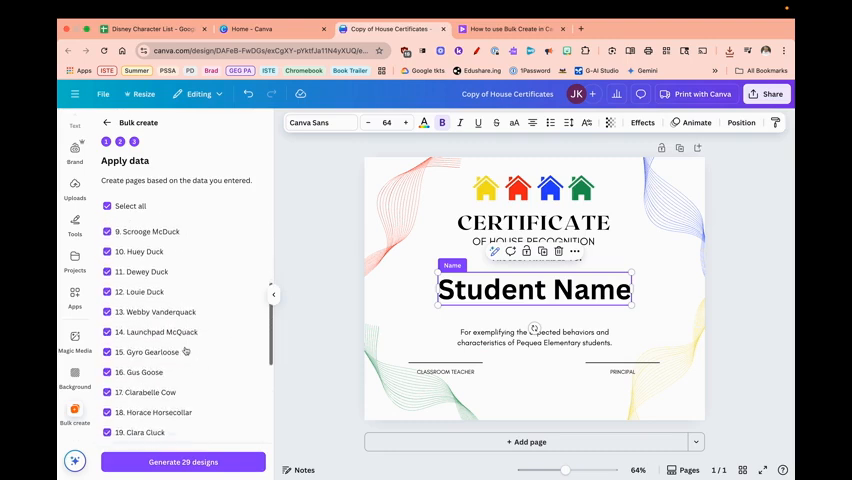
scroll("up", 3)
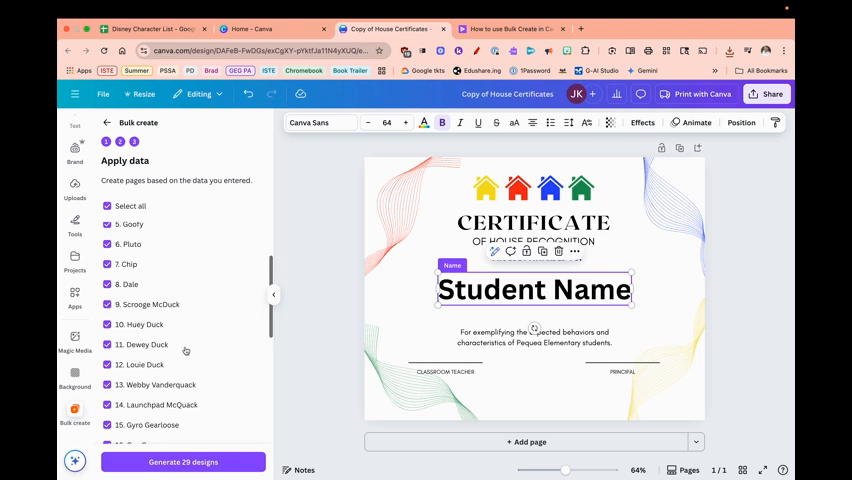
scroll("up", 3)
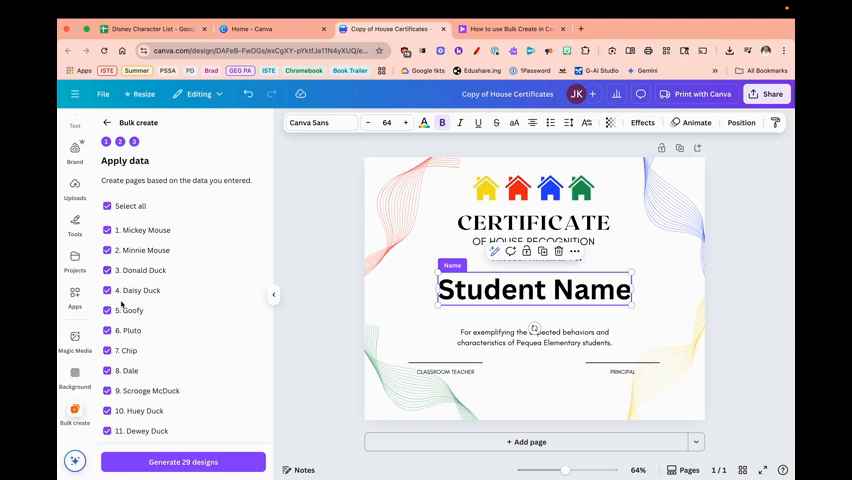
mouse_move(180, 410)
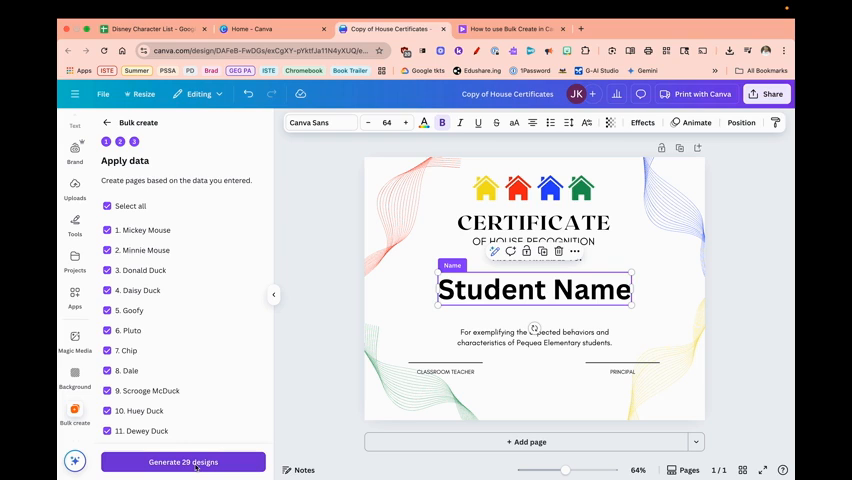
left_click(183, 462)
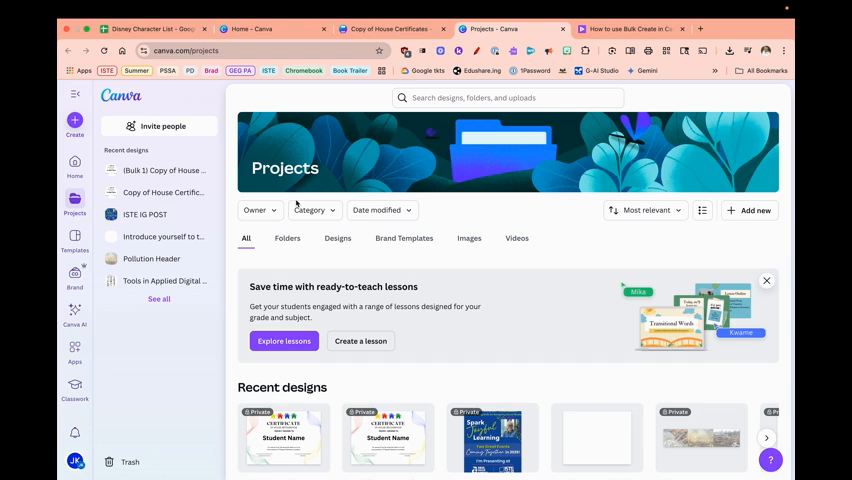
mouse_move(223, 296)
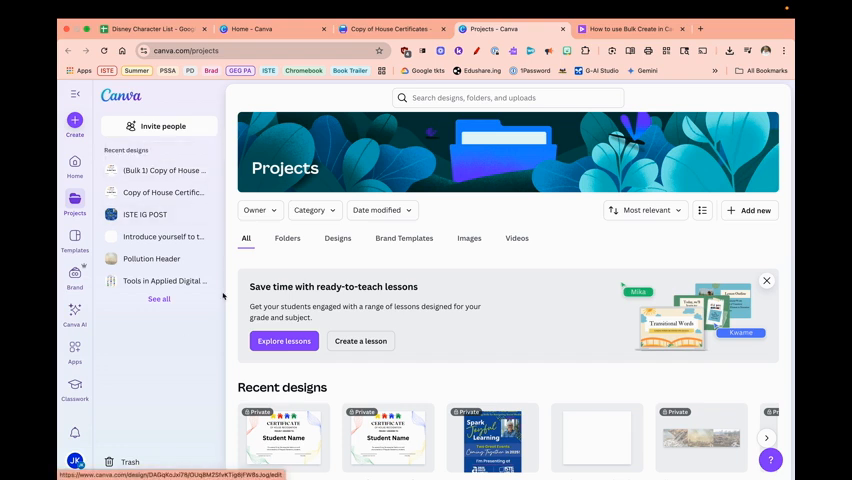
Open (Bulk 1) Copy of House Certificates from Recent designs in Projects
scroll("down", 3)
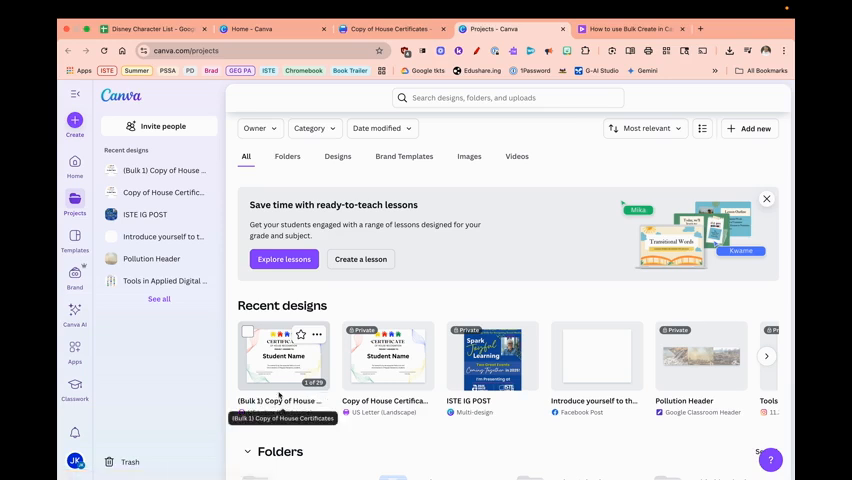
mouse_move(283, 370)
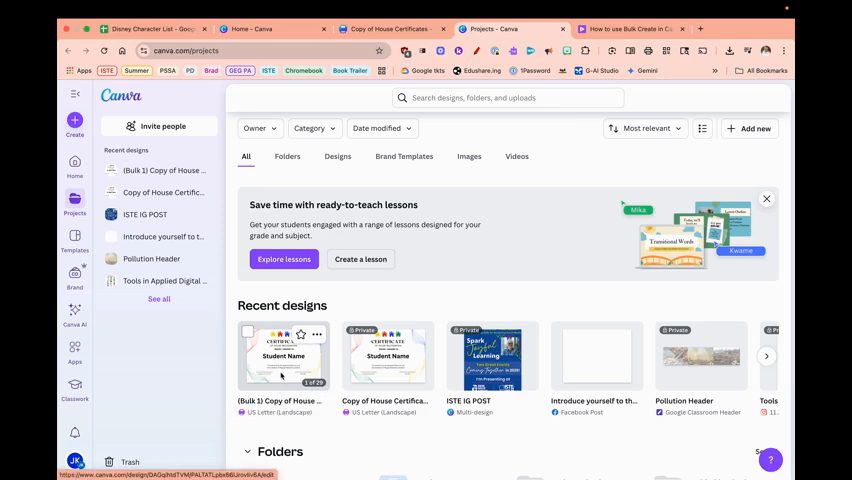
left_click(283, 356)
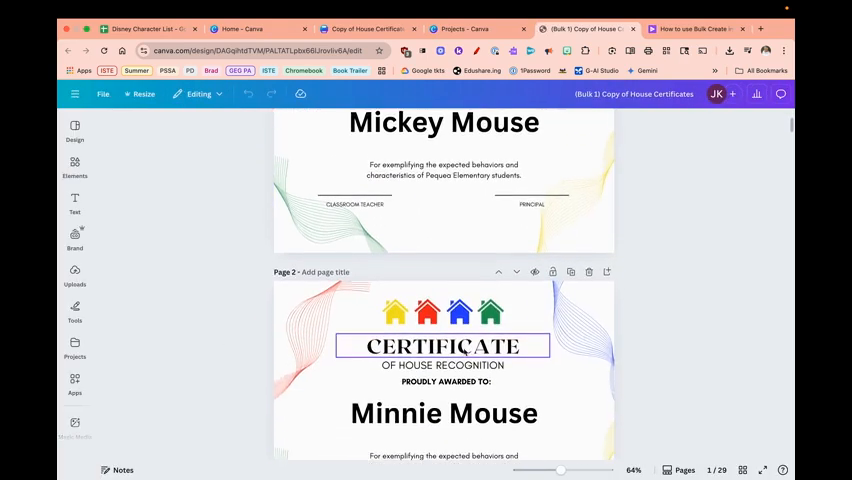
scroll("down", 3)
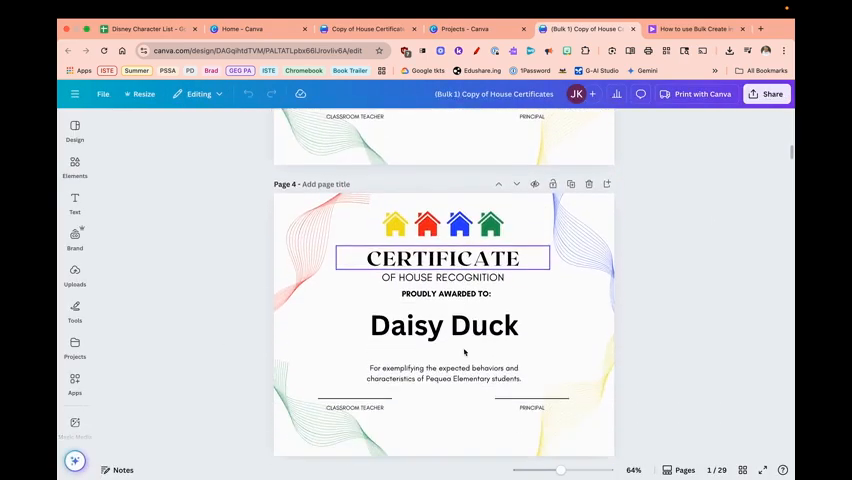
scroll("down", 3)
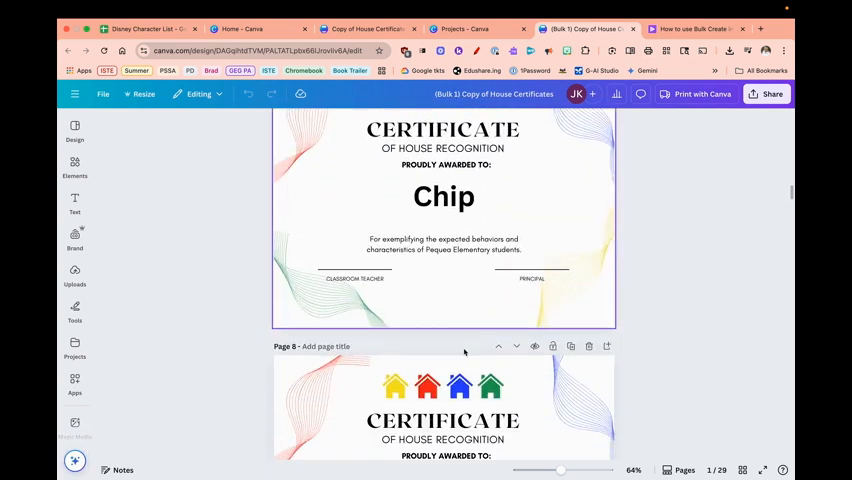
scroll("down", 3)
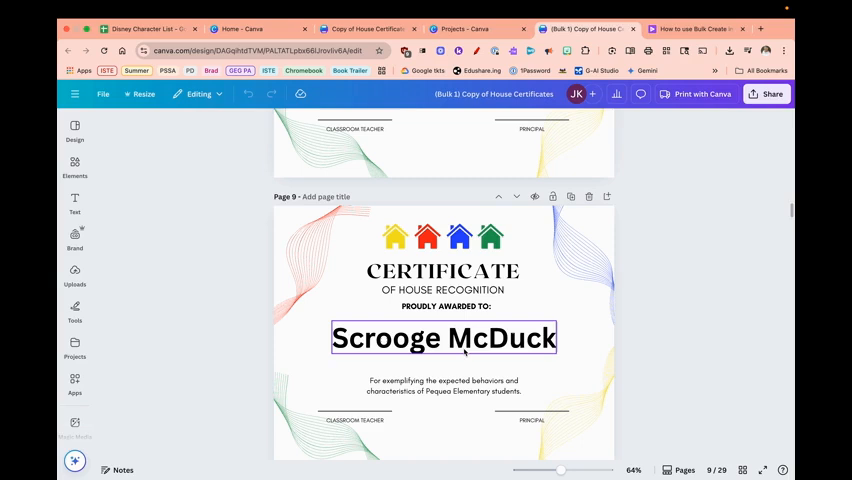
left_click(443, 271)
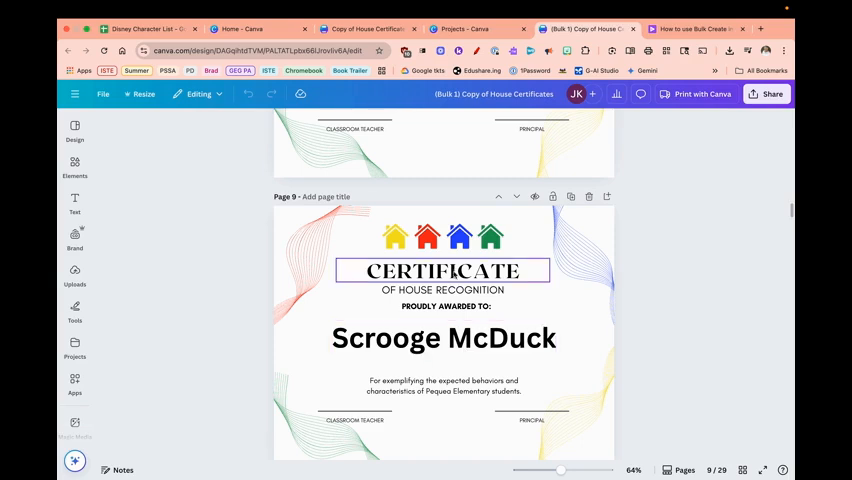